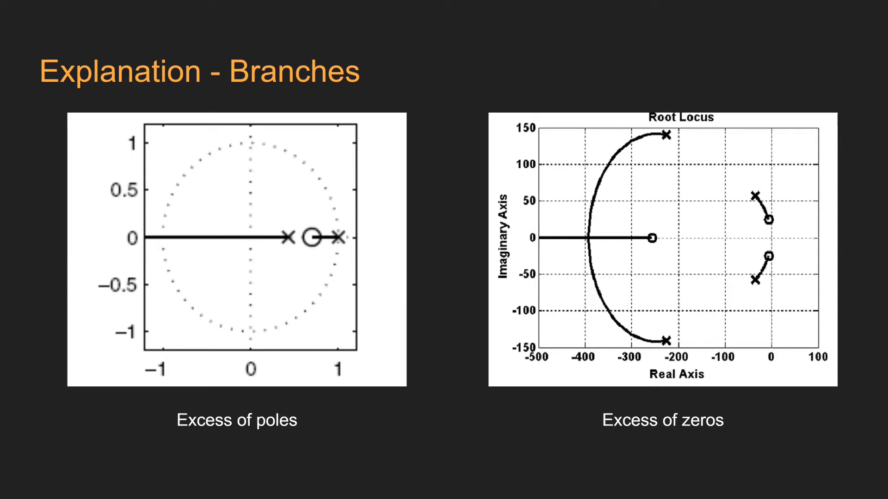
mouse_move(703, 224)
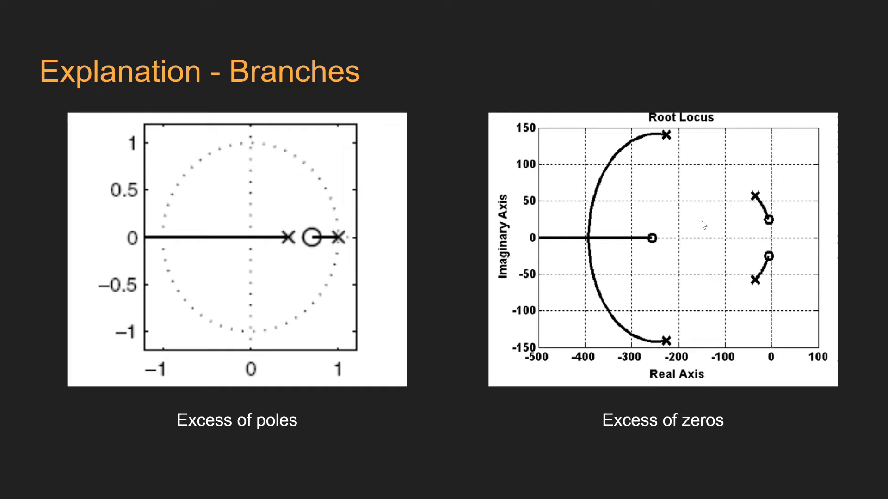
mouse_move(659, 250)
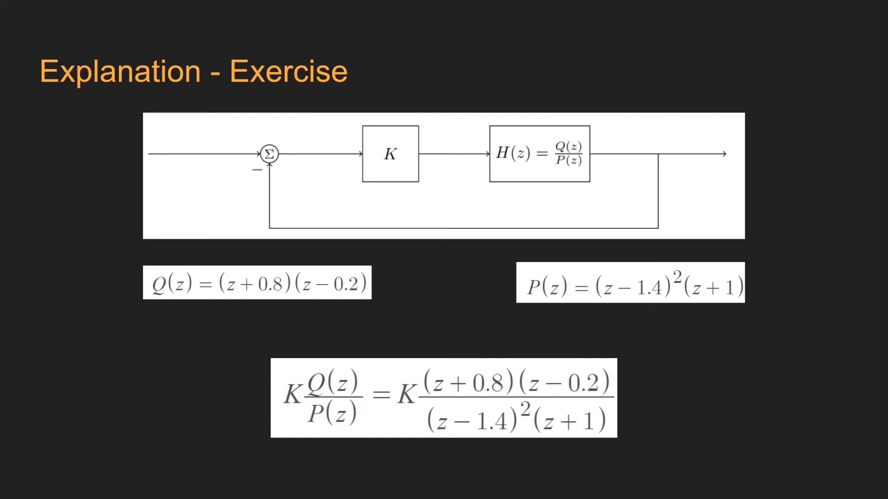
mouse_move(310, 392)
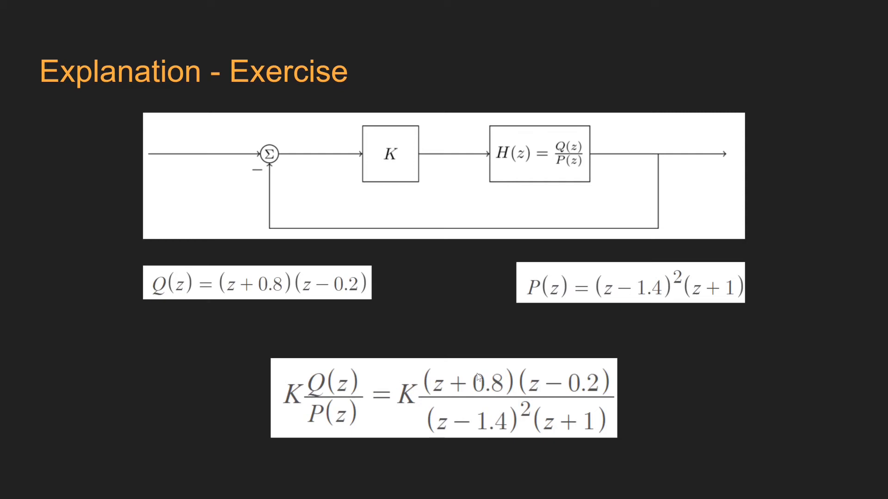
mouse_move(596, 386)
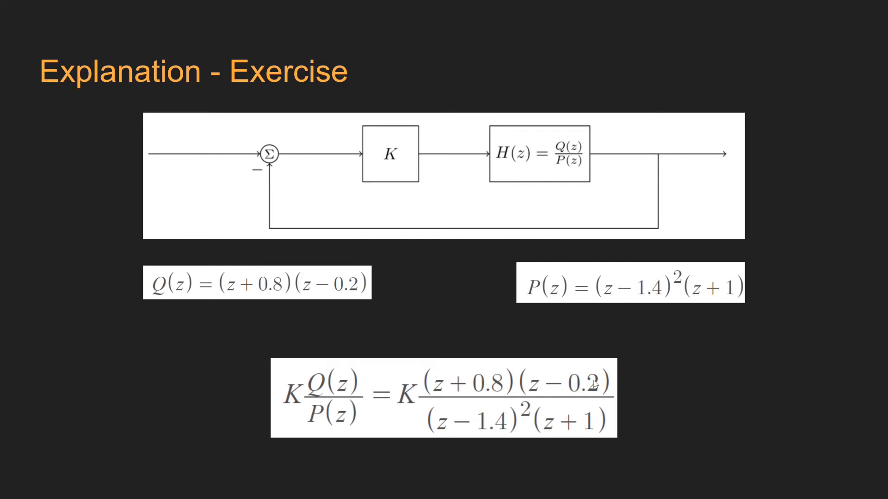
mouse_move(531, 415)
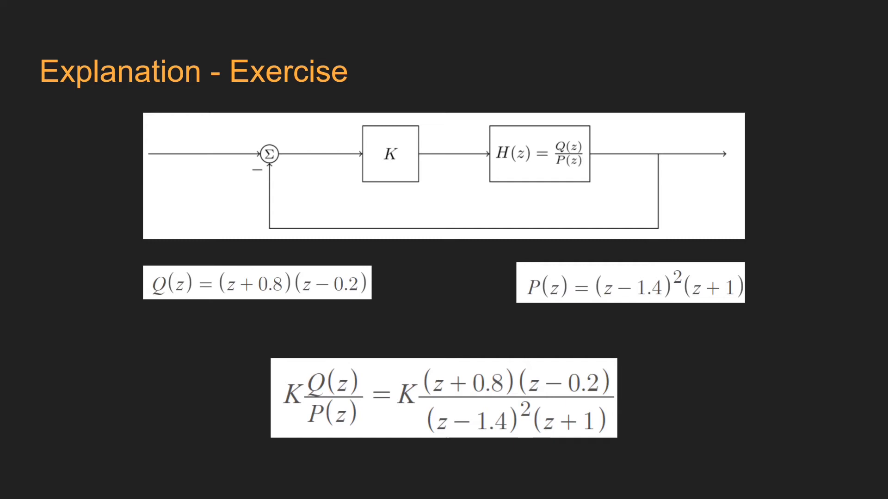
- Leave the Exercise slide and switch to the Partial_Exam script in MATLAB
left_click(532, 489)
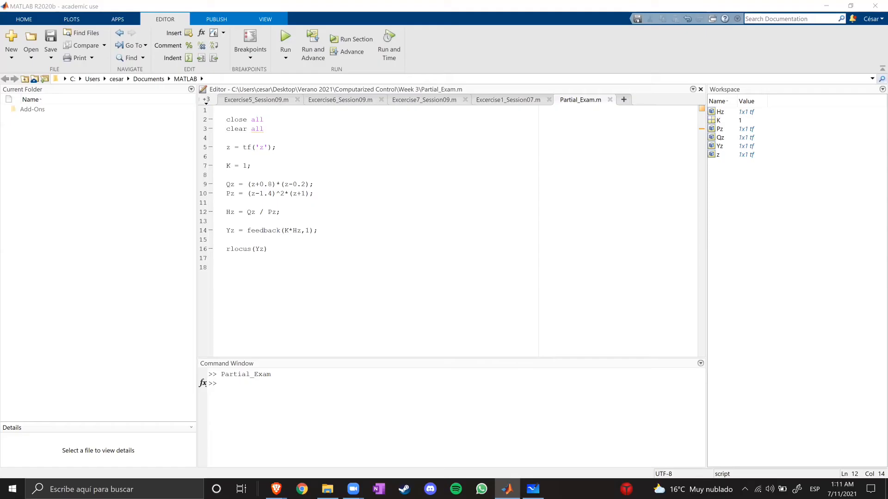
mouse_move(496, 191)
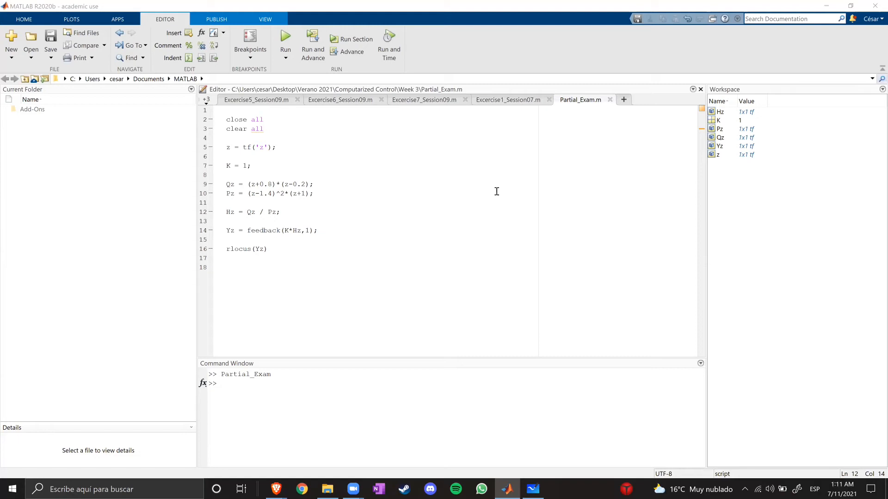
mouse_move(227, 146)
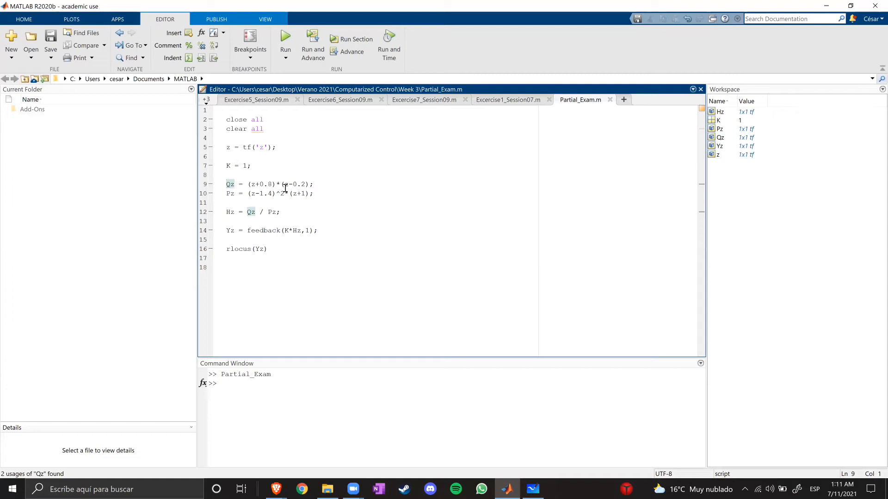
- Highlight the Hz transfer function line, then the rlocus line, while explaining the script
triple_click(269, 184)
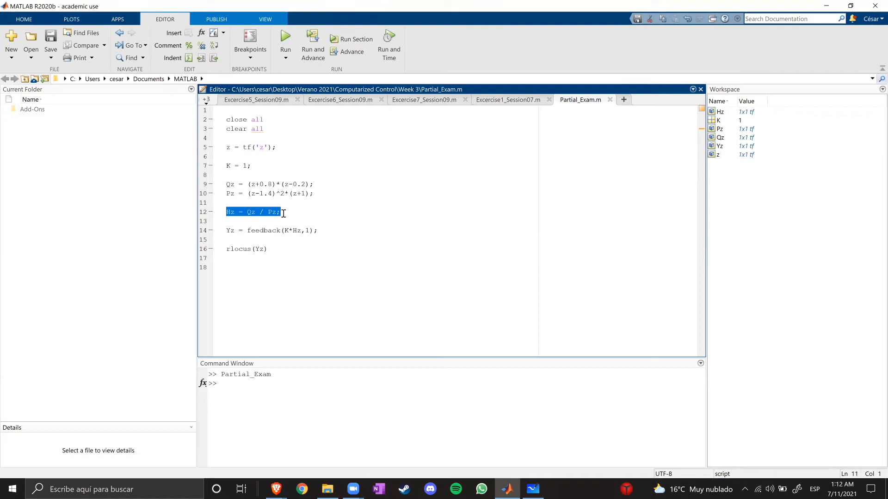
left_click(285, 239)
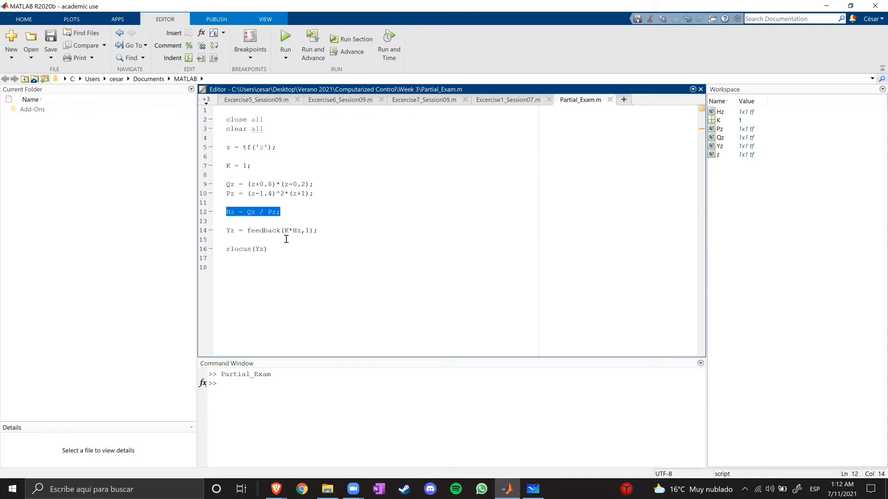
left_click(227, 166)
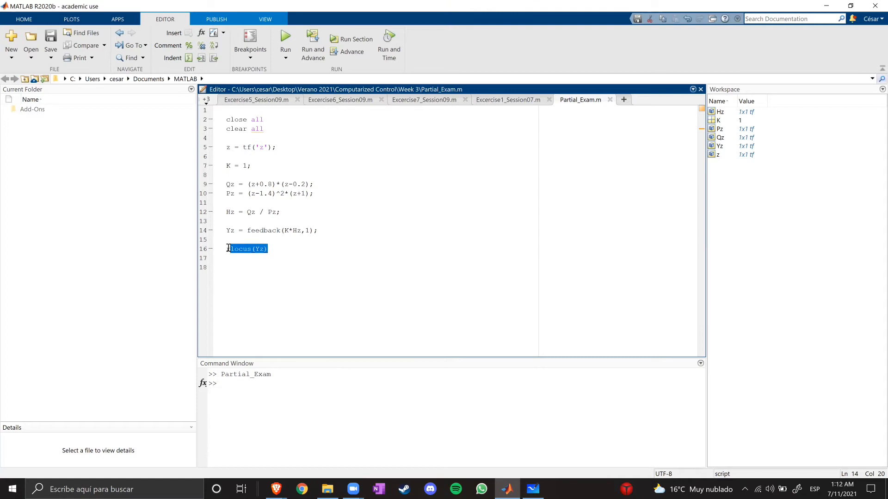
- Run Partial_Exam.m to plot the root locus for K = 1
left_click(286, 43)
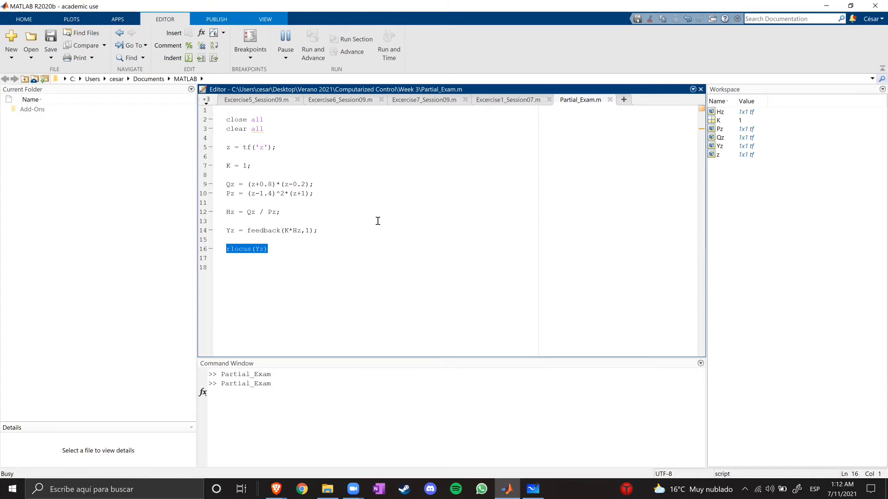
left_click(286, 35)
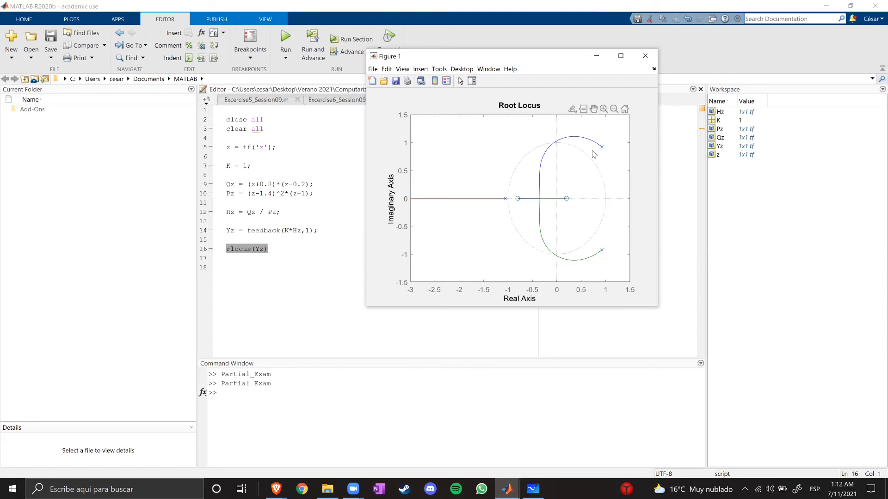
mouse_move(596, 144)
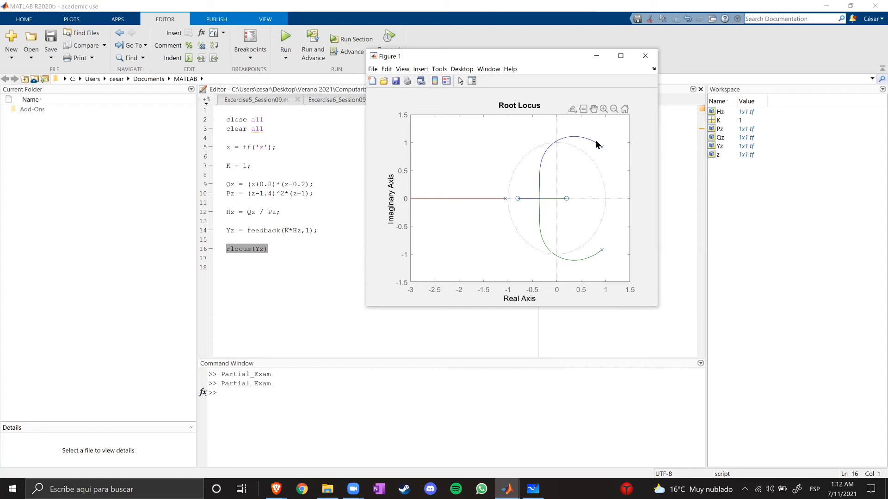
mouse_move(505, 173)
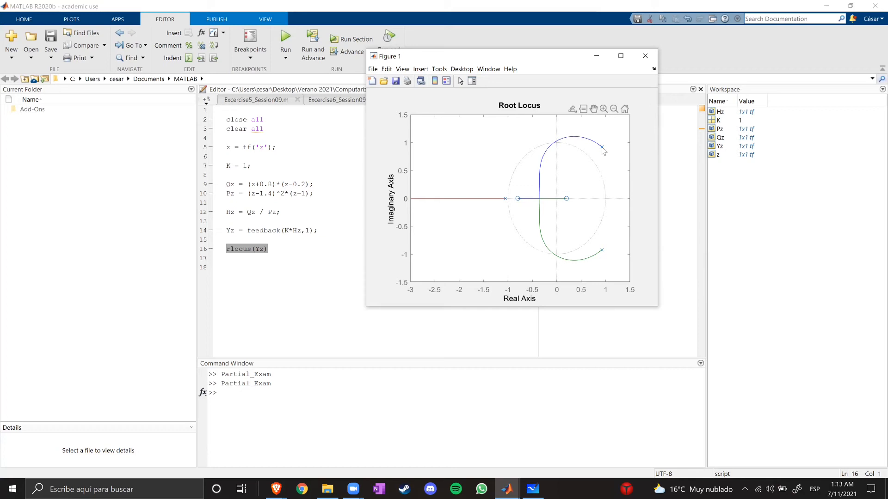
mouse_move(509, 202)
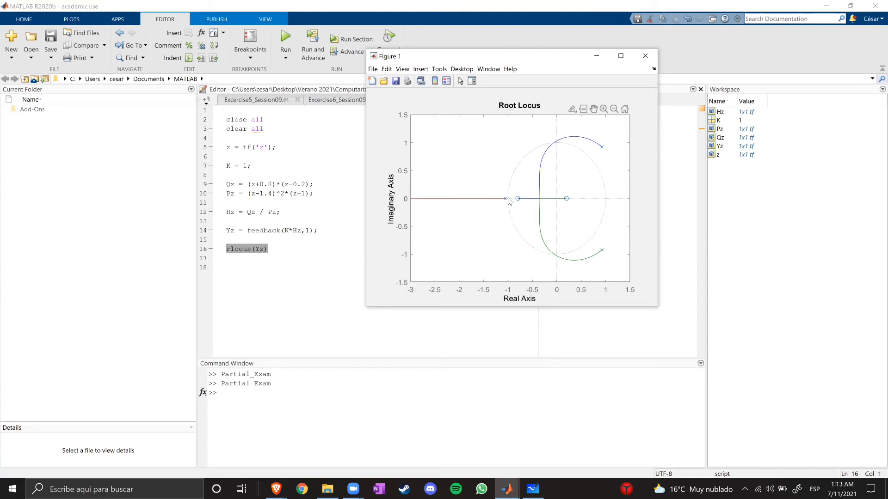
mouse_move(506, 184)
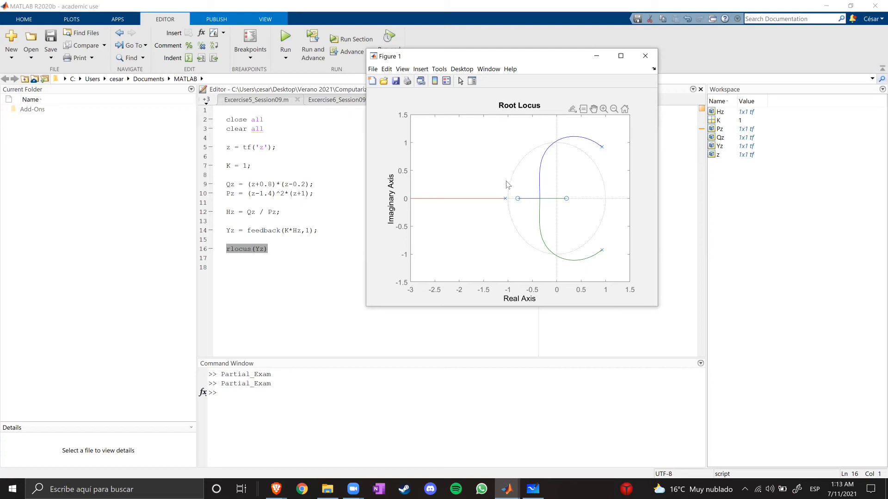
mouse_move(631, 208)
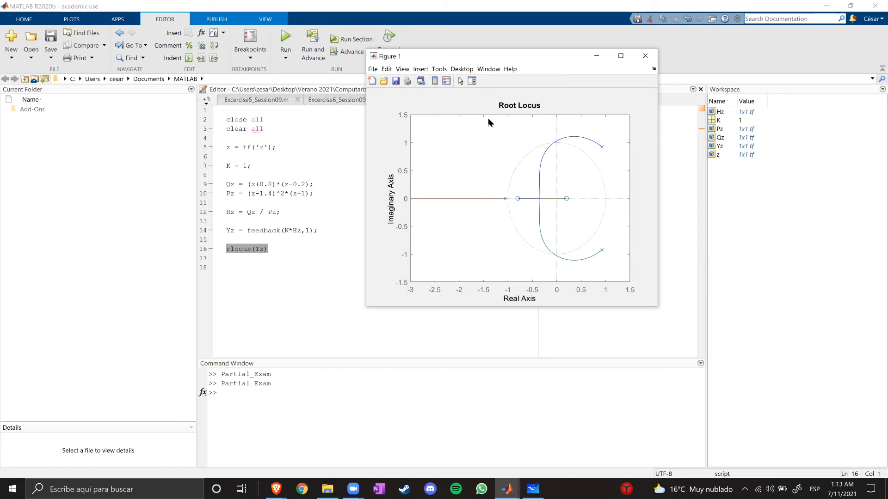
mouse_move(609, 237)
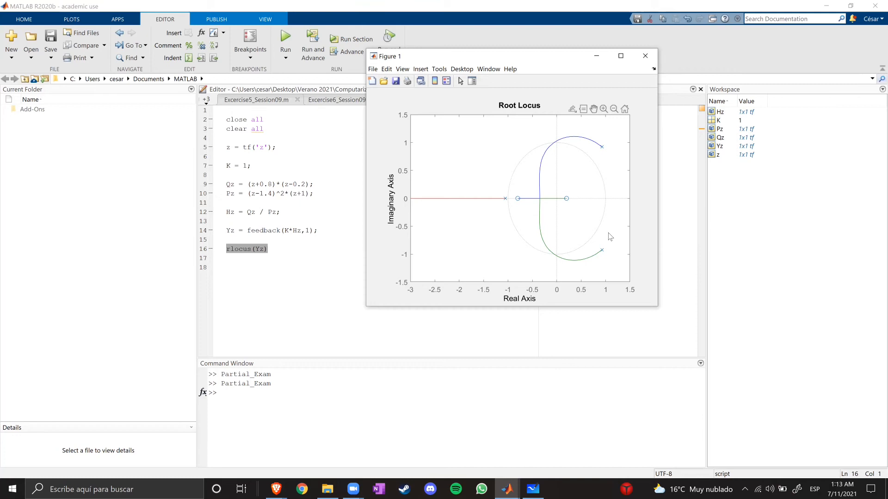
mouse_move(552, 169)
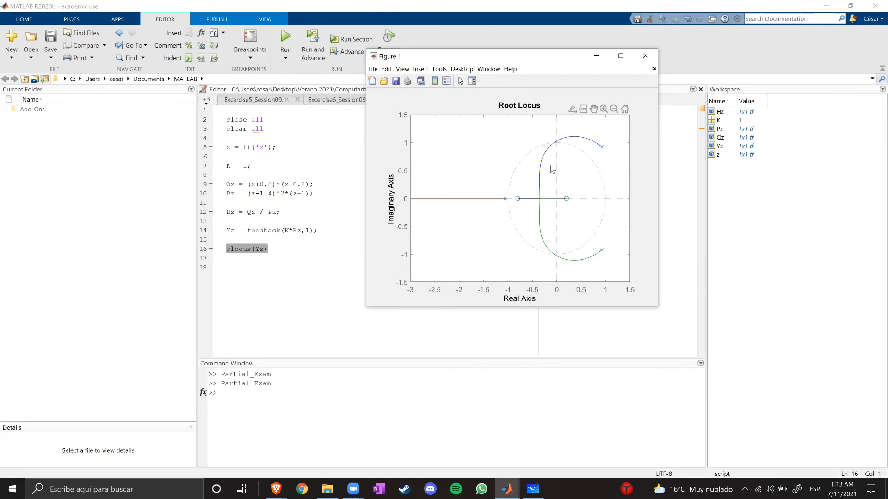
mouse_move(562, 151)
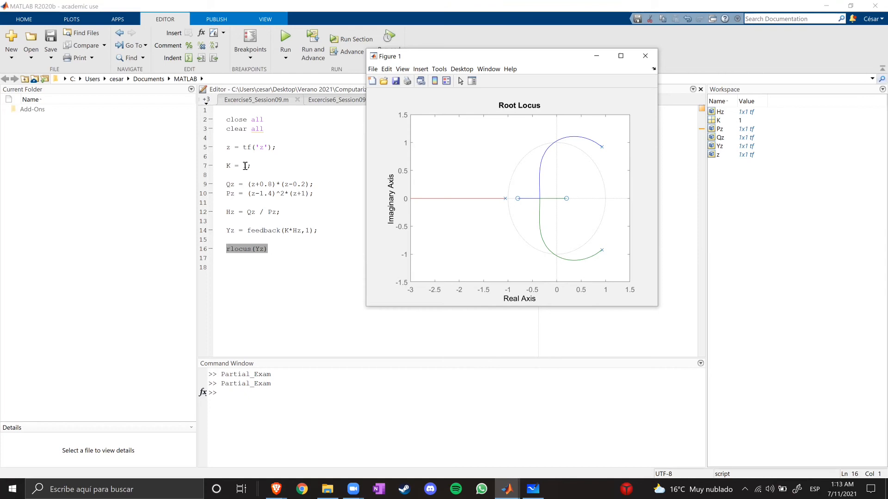
left_click(644, 56)
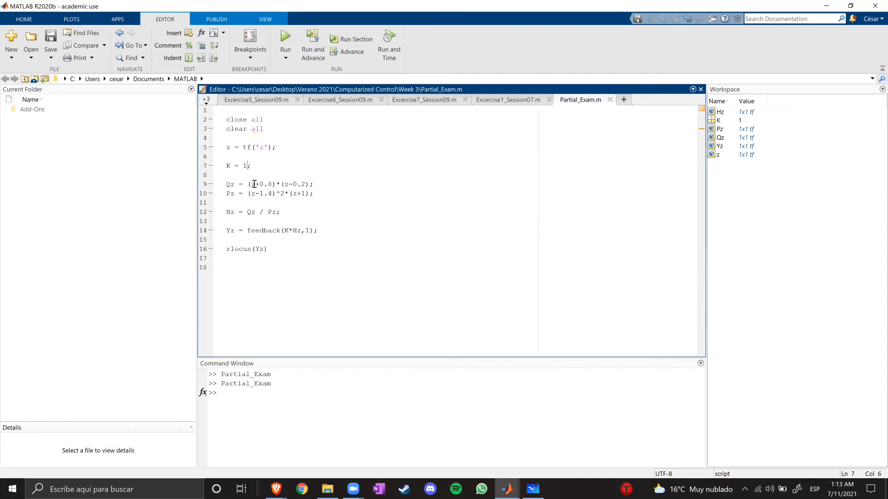
left_click(285, 43)
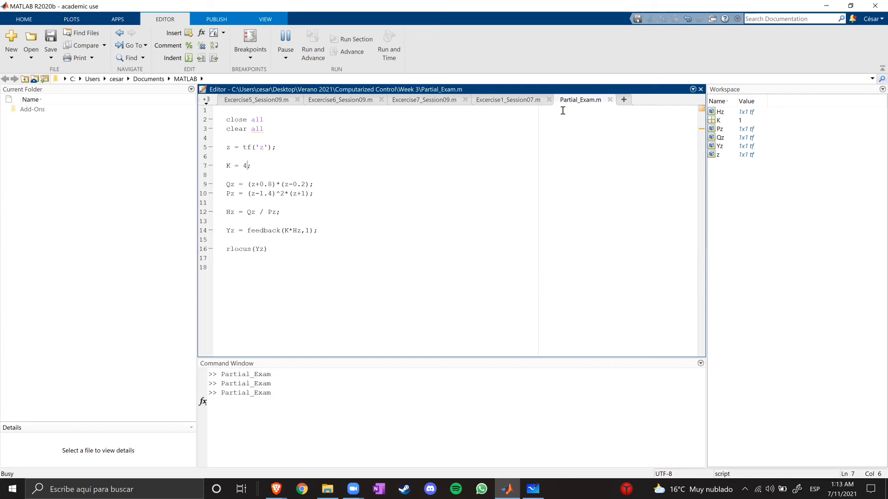
left_click(285, 42)
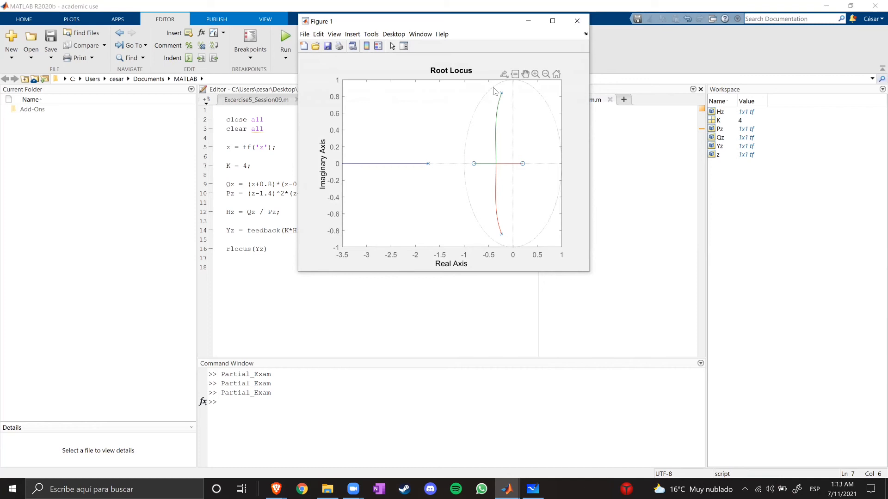
mouse_move(495, 85)
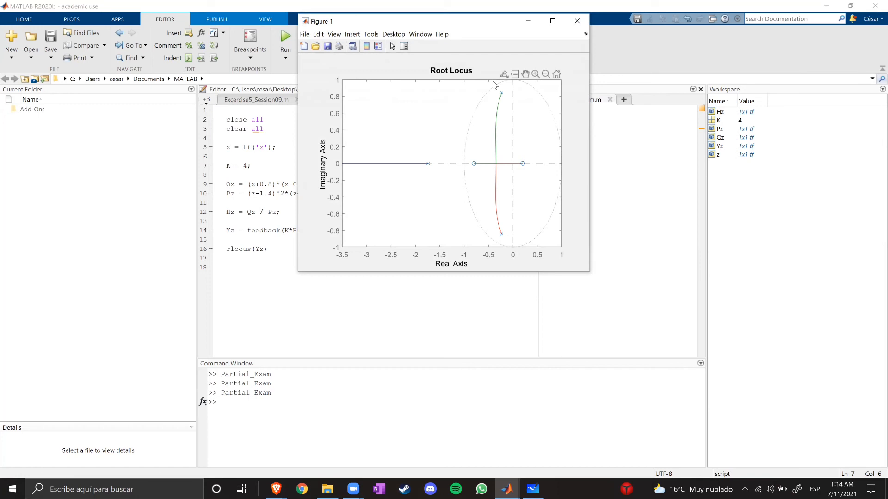
mouse_move(516, 118)
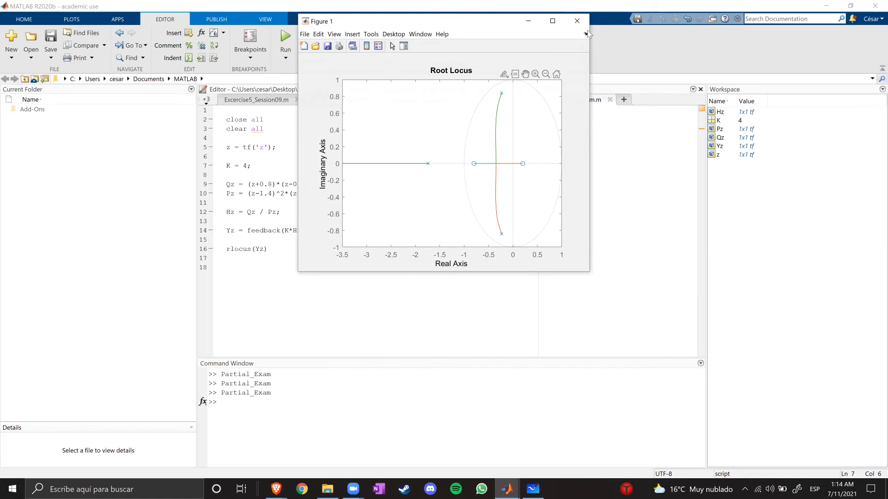
- Close the K = 4 root locus figure and rerun the script with K = 6
left_click(577, 21)
type("6")
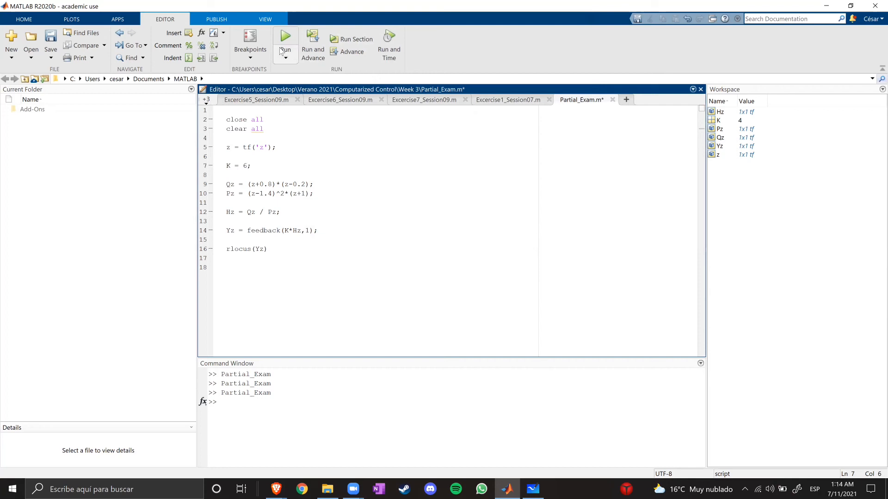
left_click(285, 36)
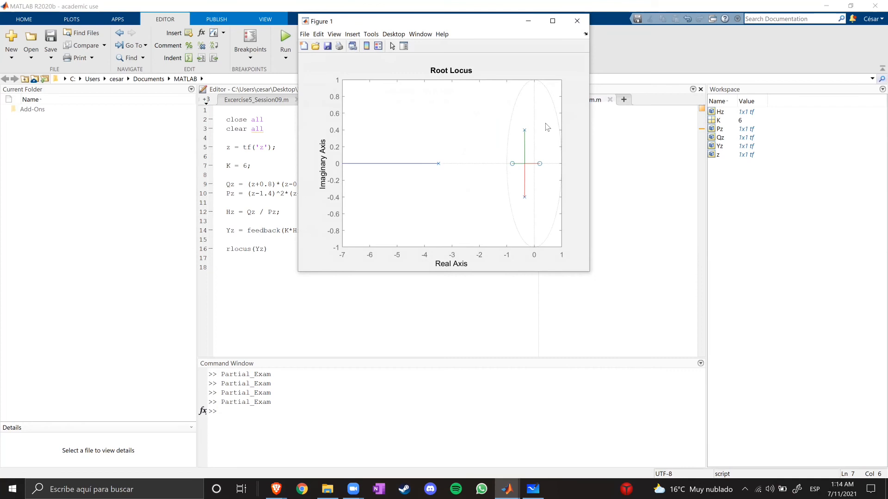
mouse_move(525, 140)
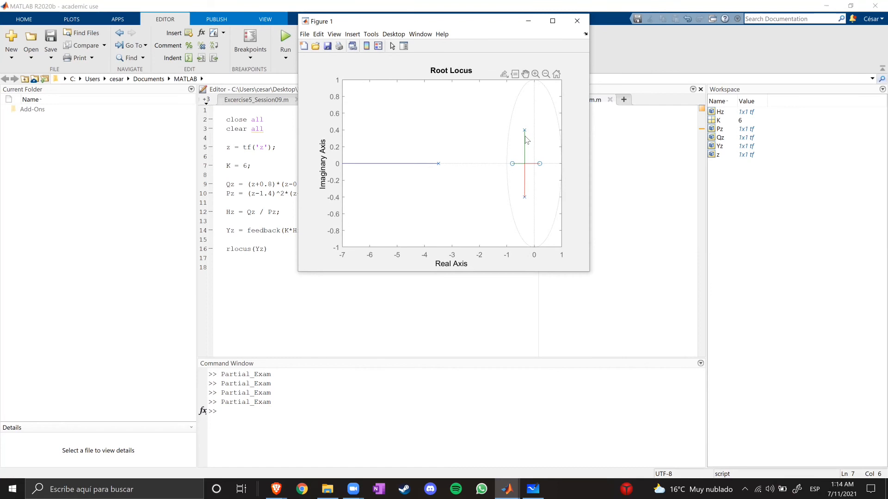
mouse_move(540, 149)
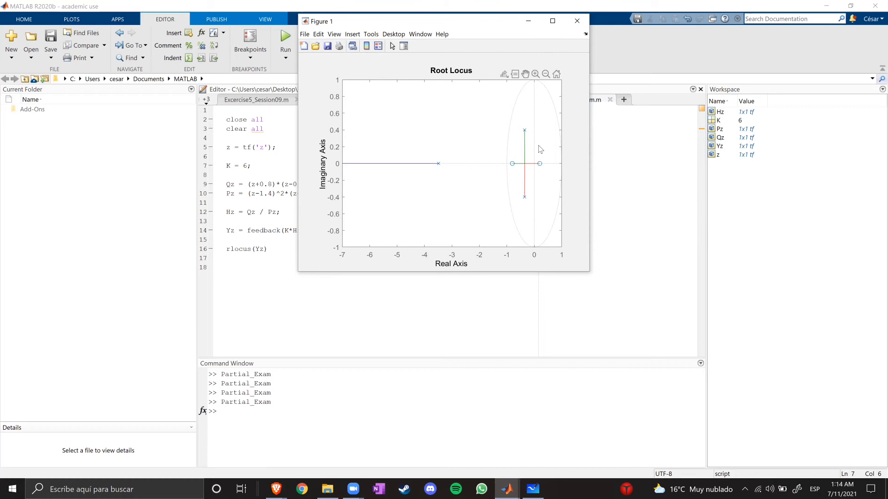
mouse_move(527, 134)
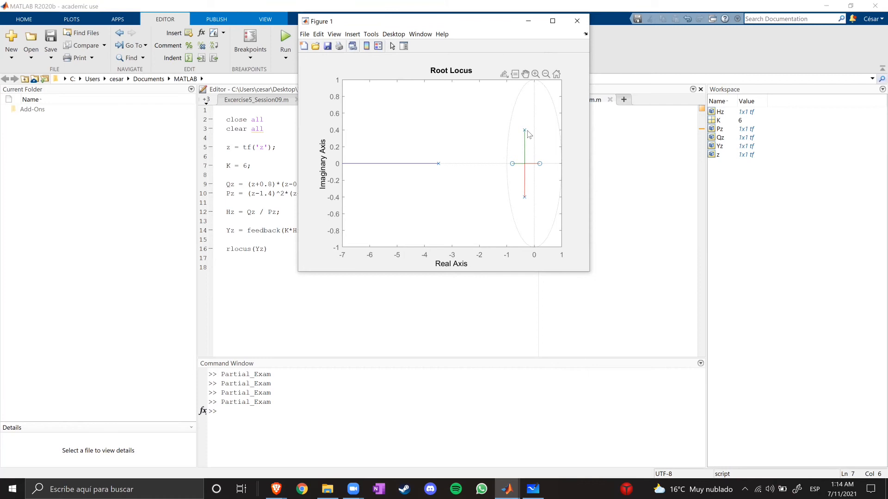
mouse_move(447, 168)
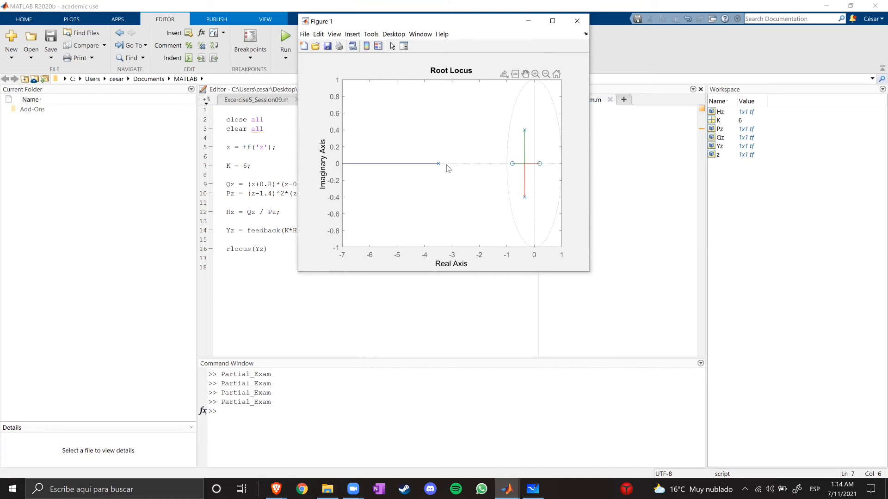
mouse_move(426, 153)
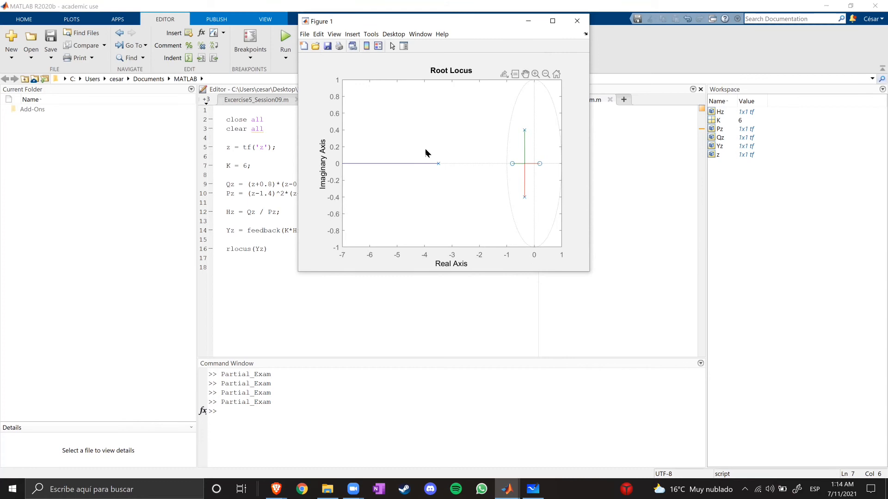
mouse_move(438, 167)
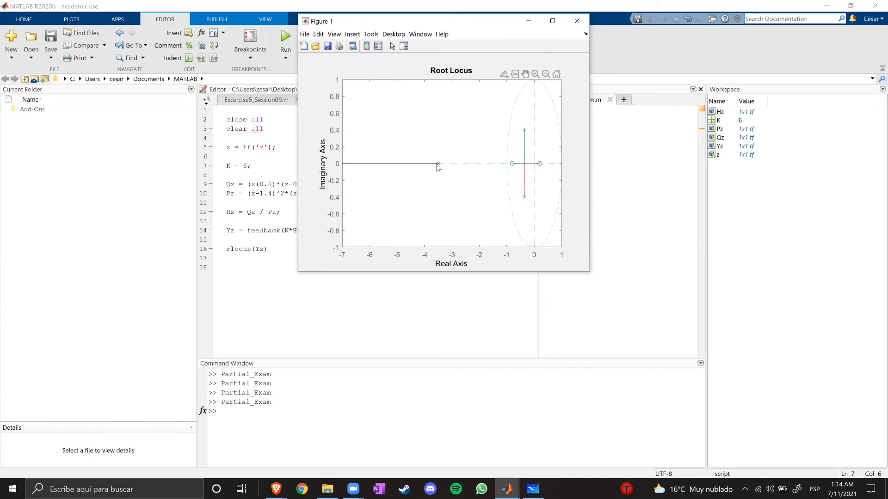
mouse_move(553, 151)
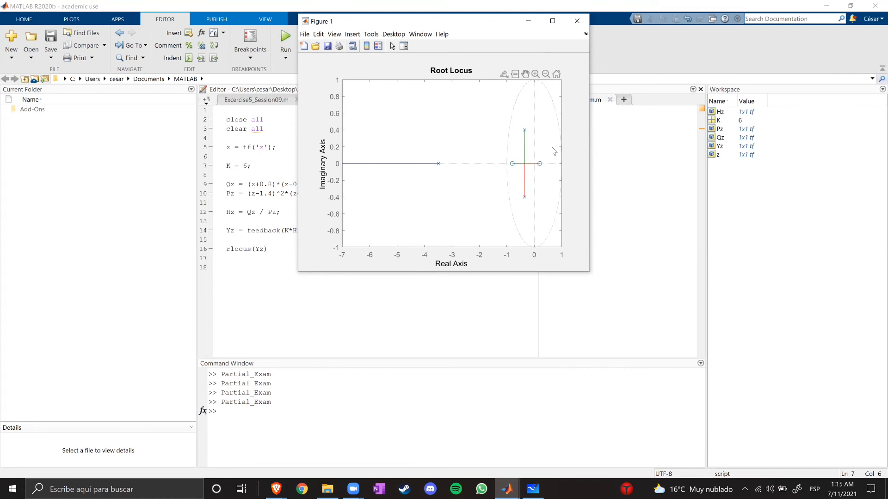
mouse_move(464, 173)
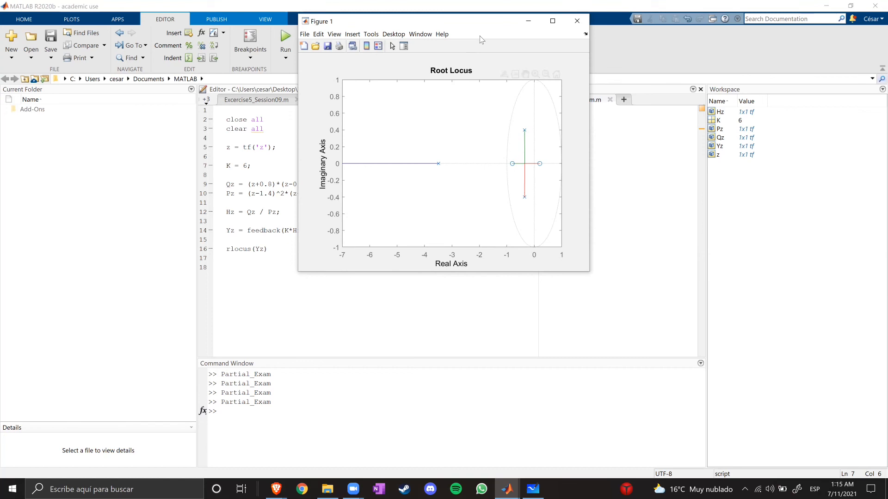
- Close the K = 6 figure, append *(z+1) to Qz, and rerun the script
left_click(577, 21)
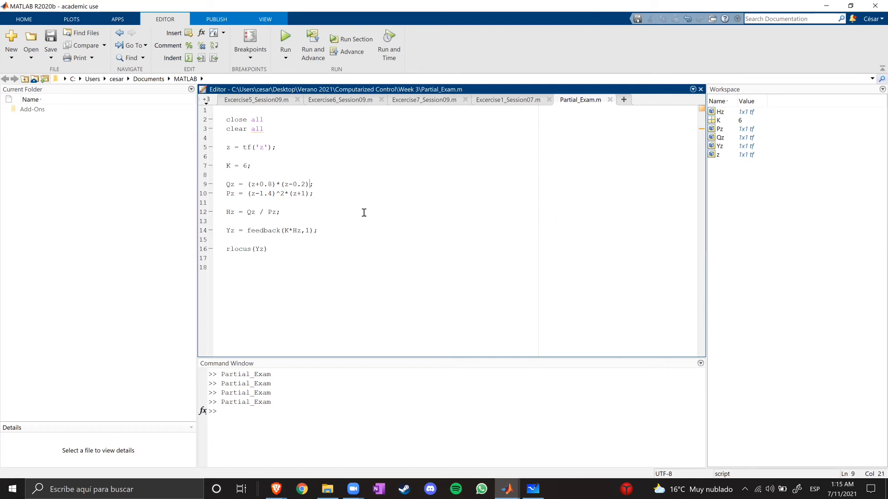
type("*")
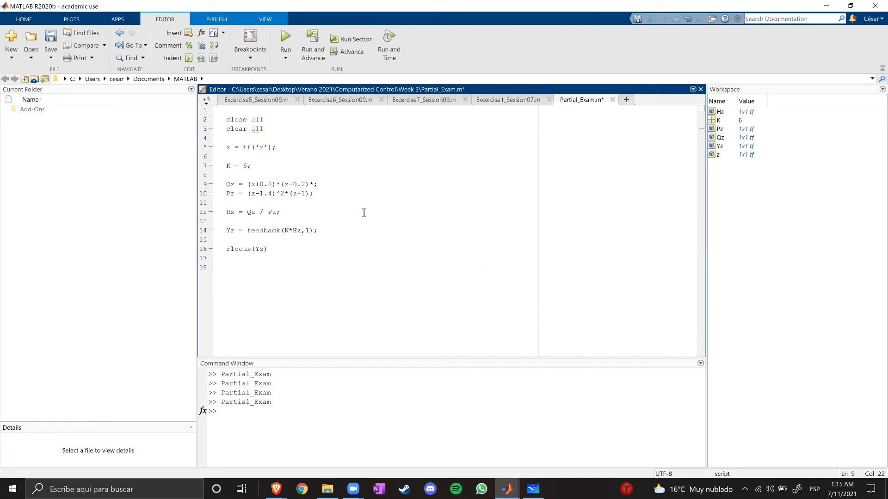
type("(z+1")
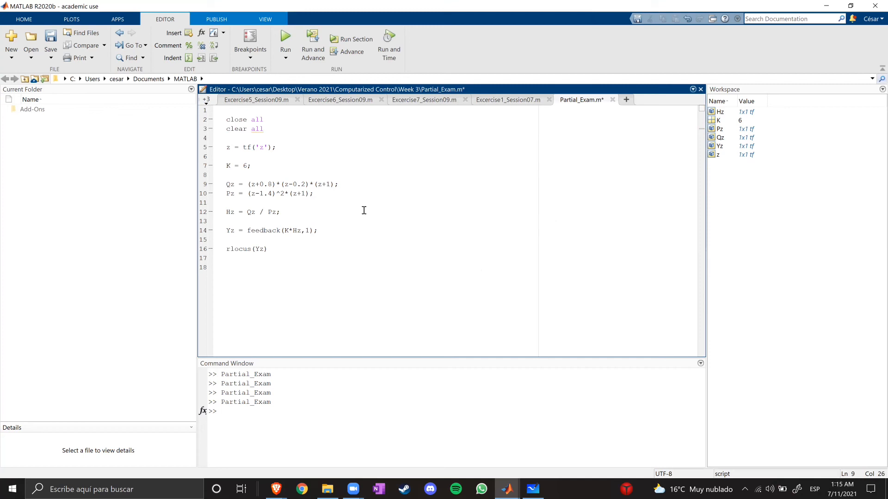
left_click(285, 43)
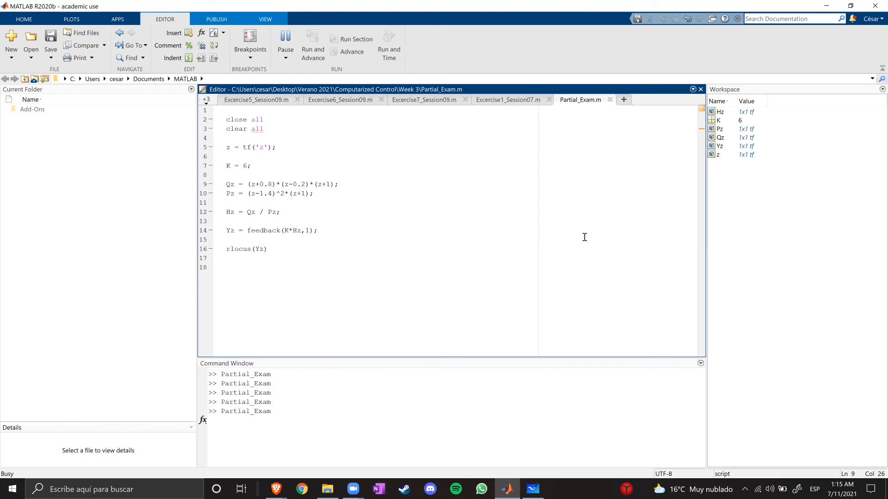
left_click(285, 43)
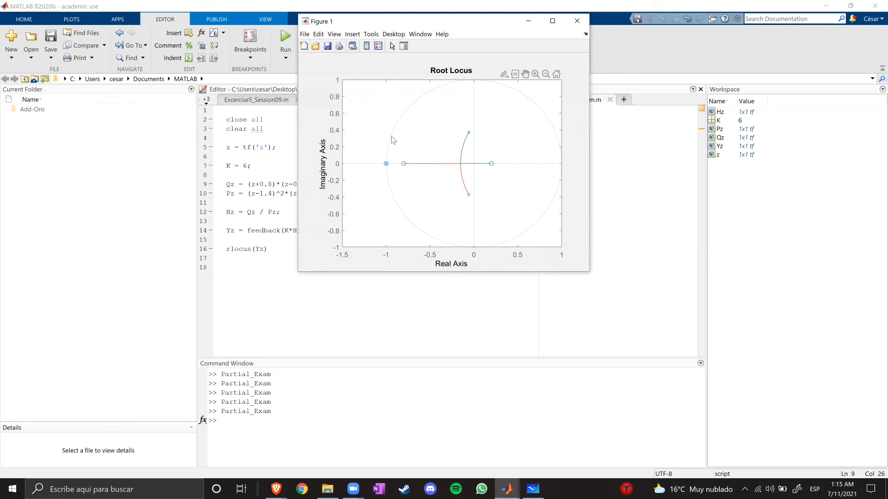
mouse_move(389, 166)
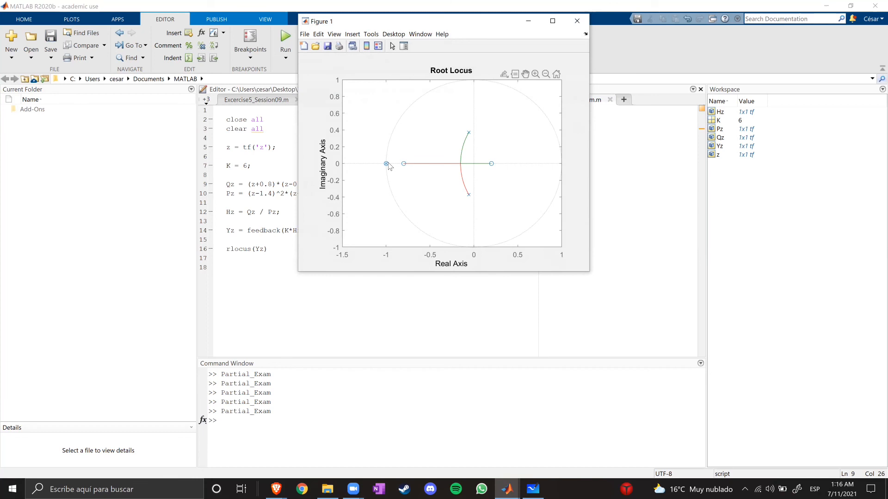
mouse_move(489, 30)
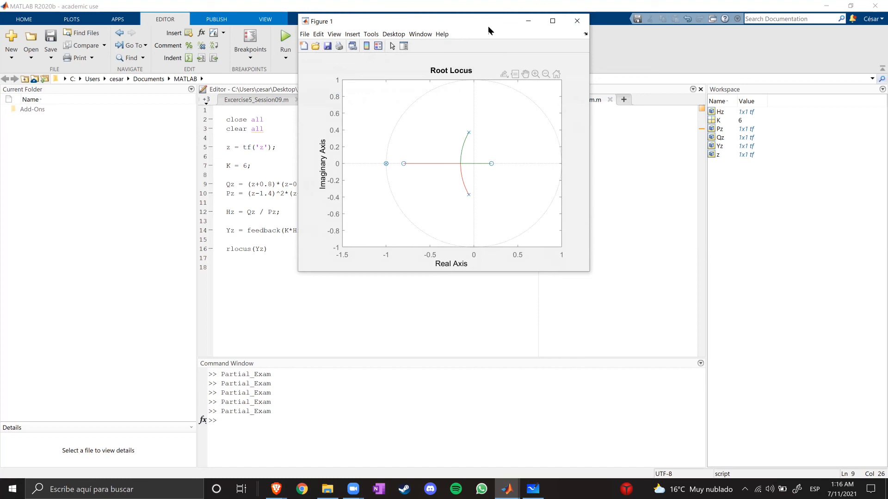
- Close the figure and rerun with Qz's third factor changed to (z-0.2)
left_click(577, 20)
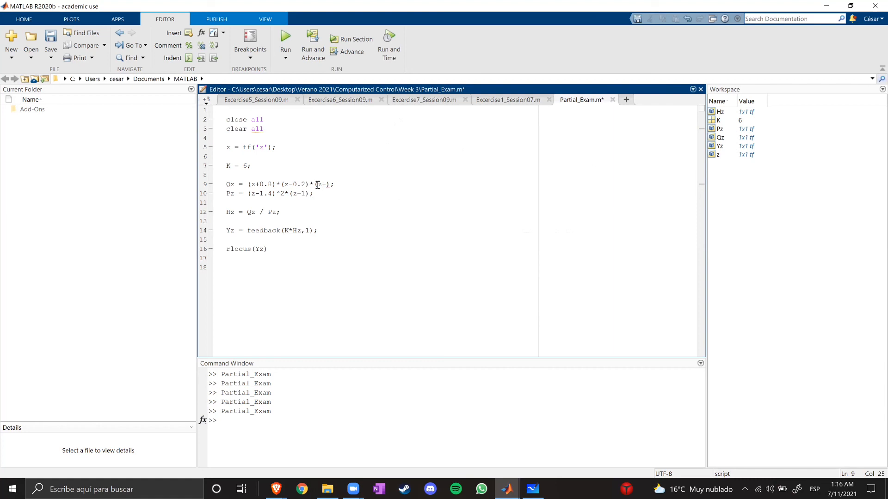
left_click(286, 35)
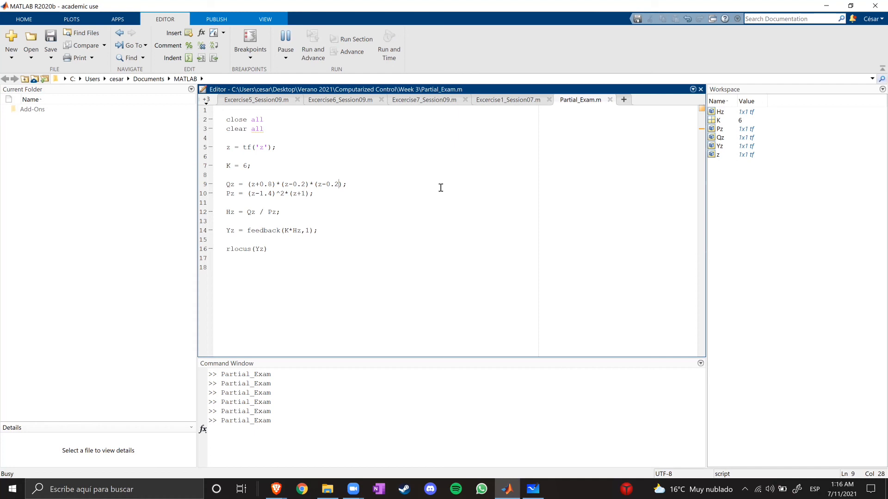
left_click(285, 42)
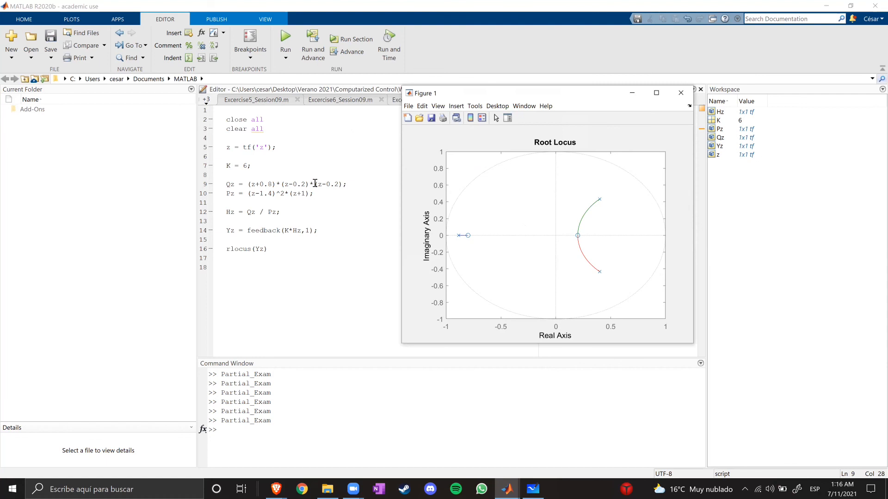
mouse_move(583, 232)
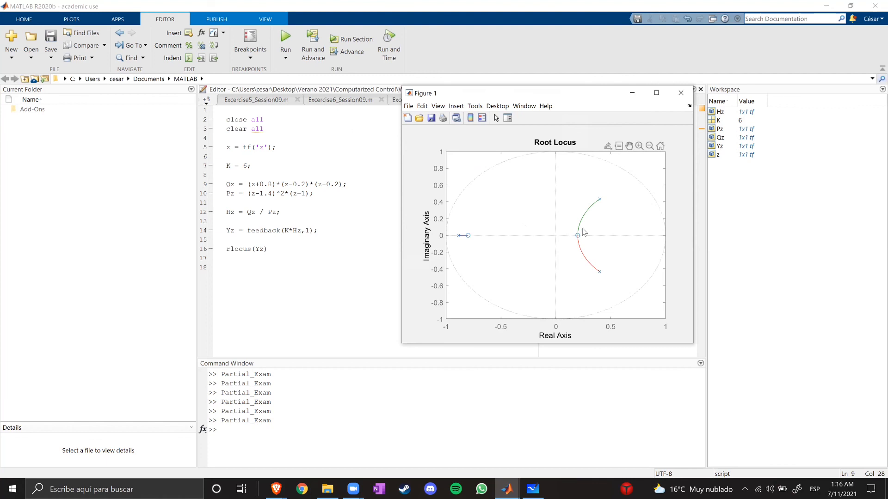
mouse_move(460, 237)
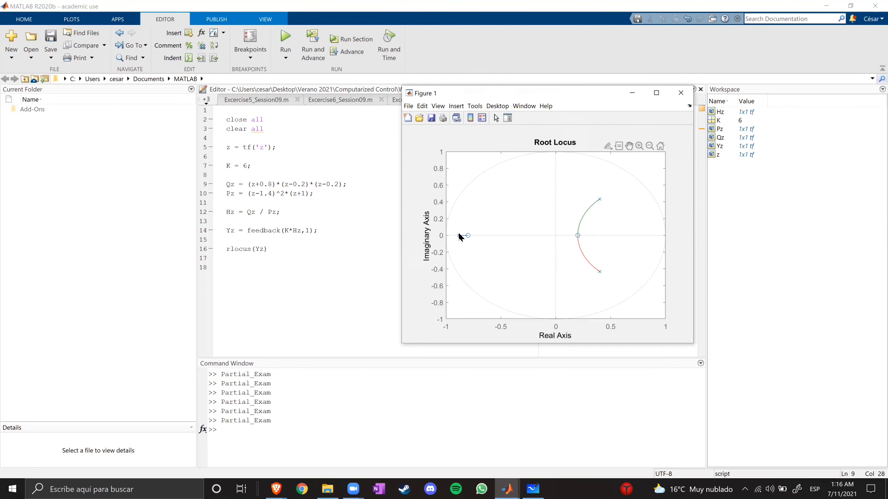
mouse_move(272, 185)
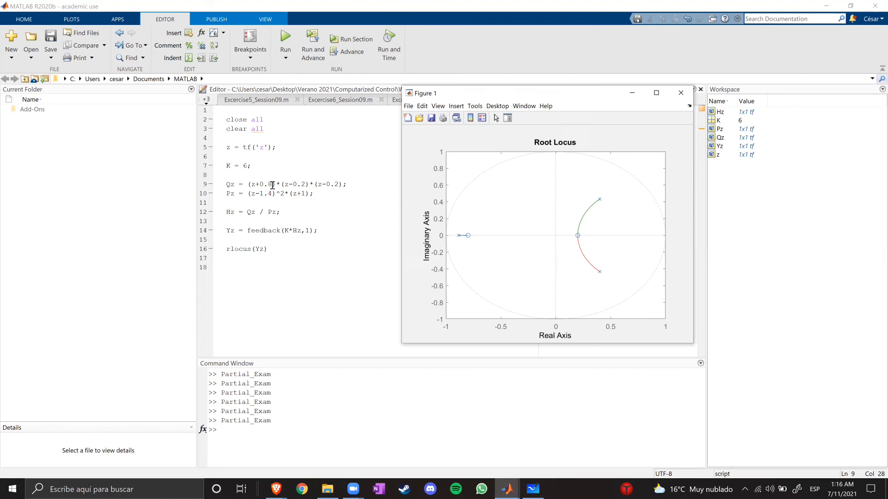